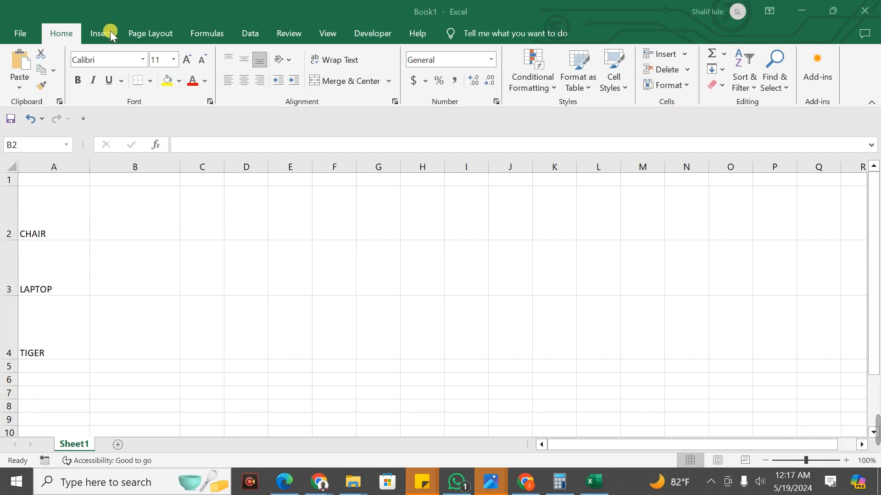
- Open the Insert Picture dialog from Insert > Pictures > This Device with B2 selected
click(101, 33)
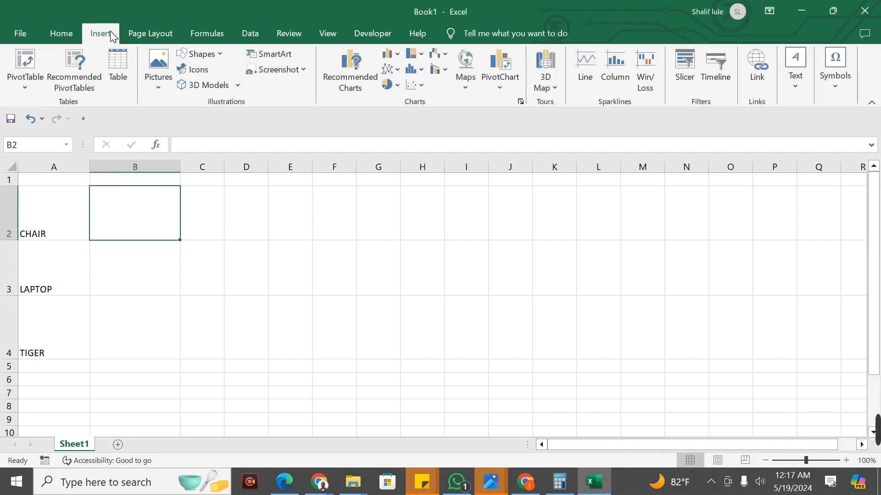
mouse_move(158, 66)
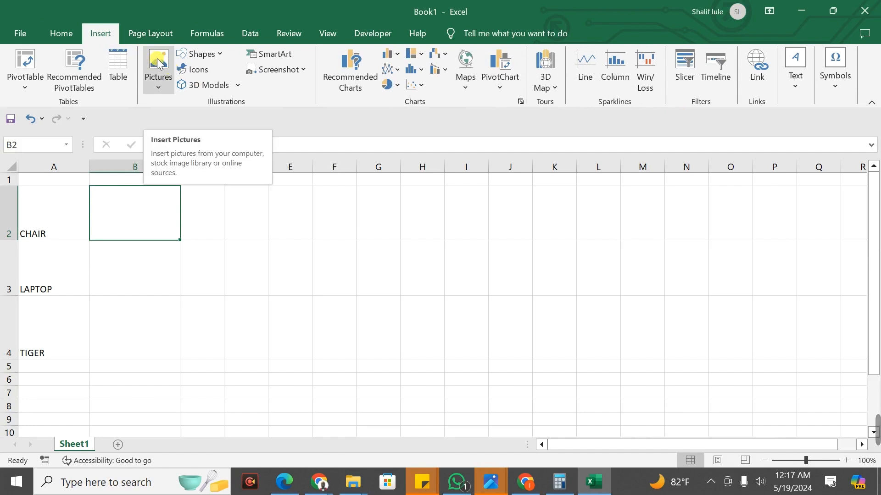
click(158, 66)
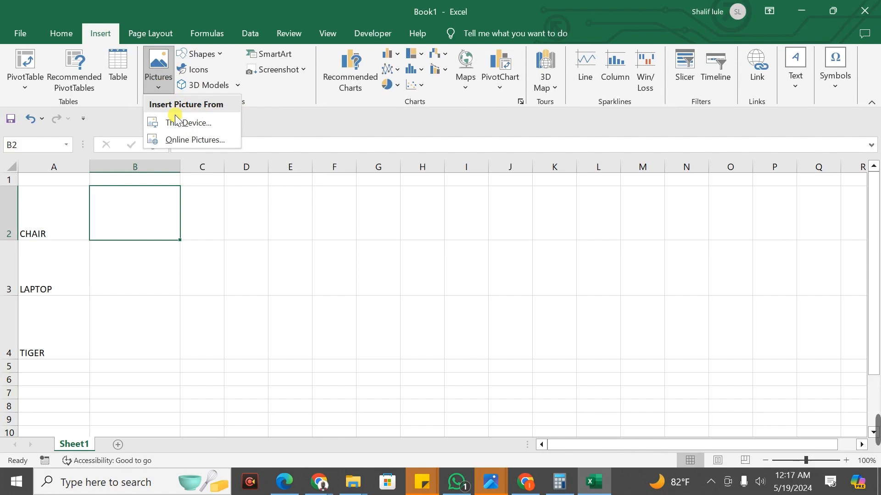
mouse_move(188, 123)
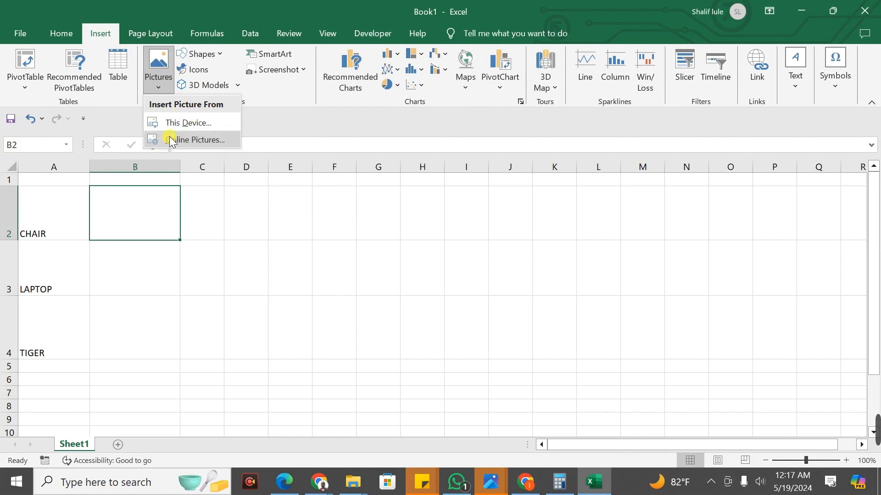
mouse_move(192, 123)
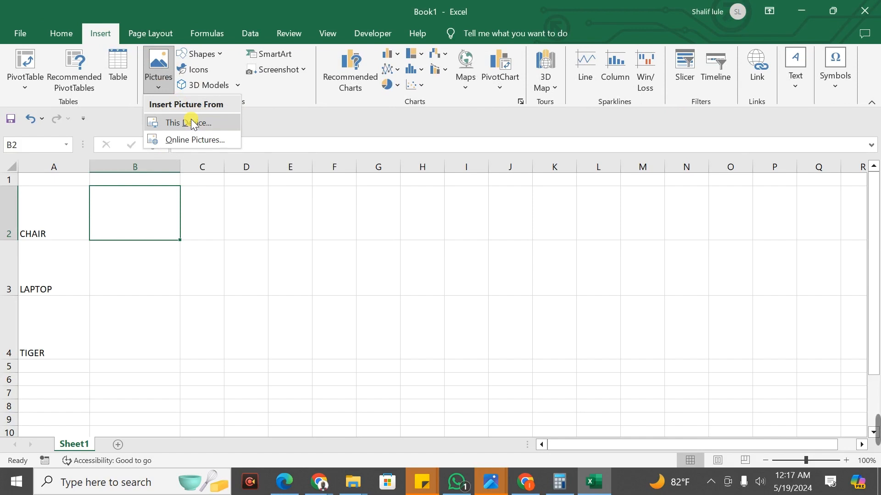
click(190, 122)
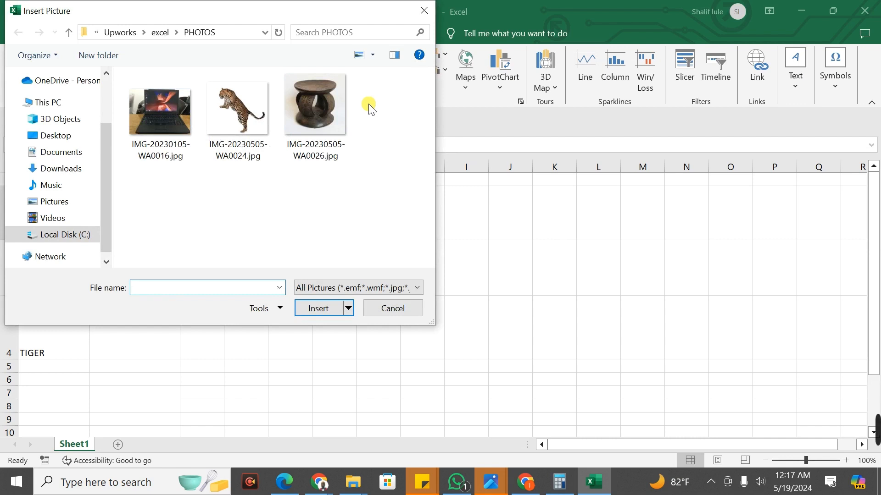
- Insert the laptop, tiger and stool images from the PHOTOS folder
click(314, 107)
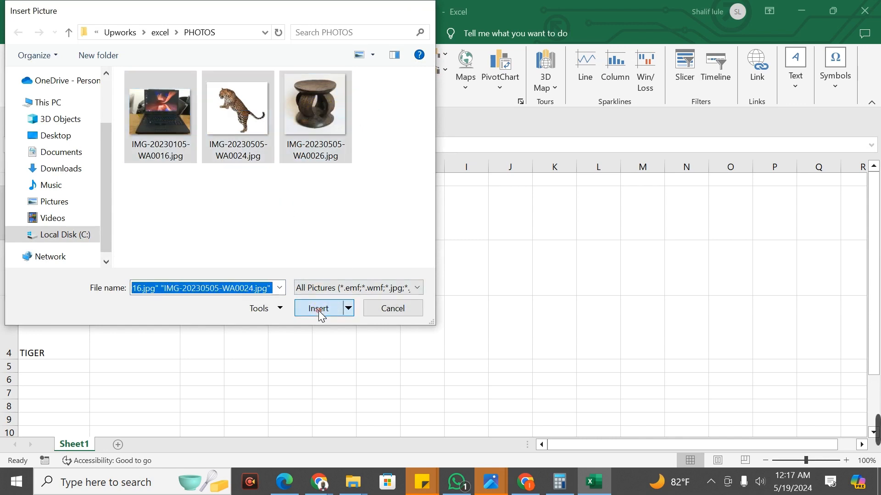
click(317, 308)
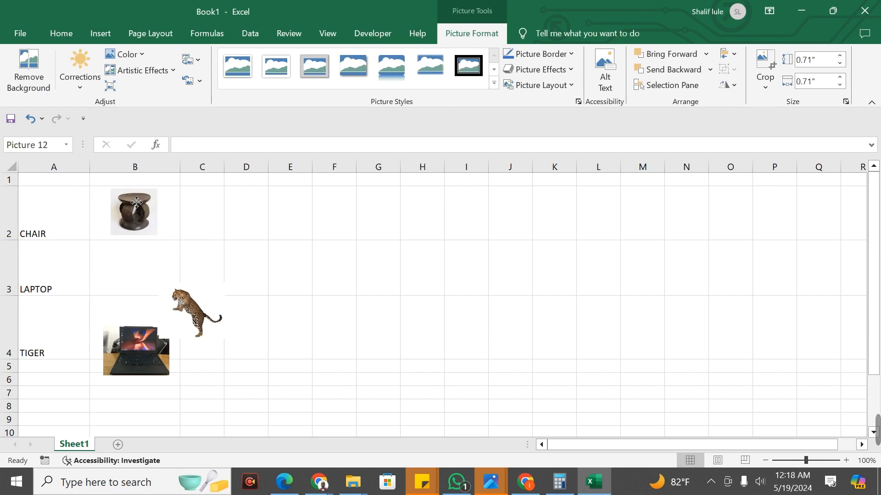
- Move the laptop photo into cell B3
click(133, 212)
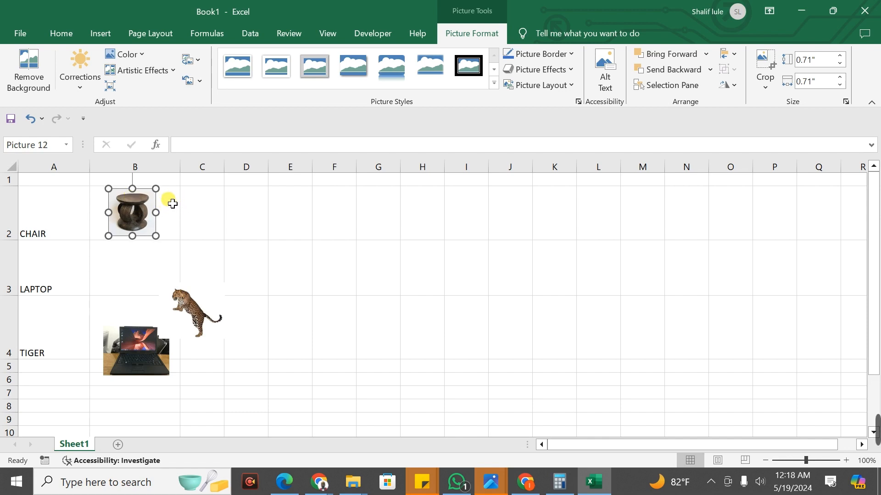
mouse_move(181, 228)
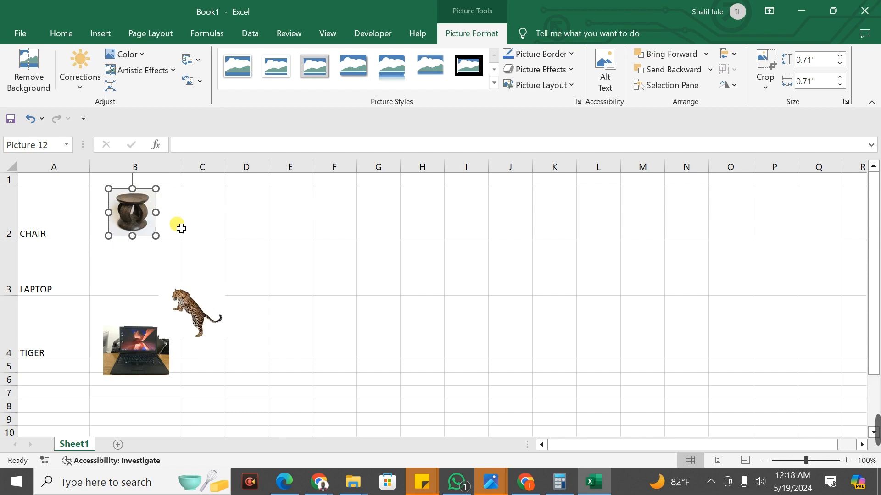
drag(136, 351, 135, 264)
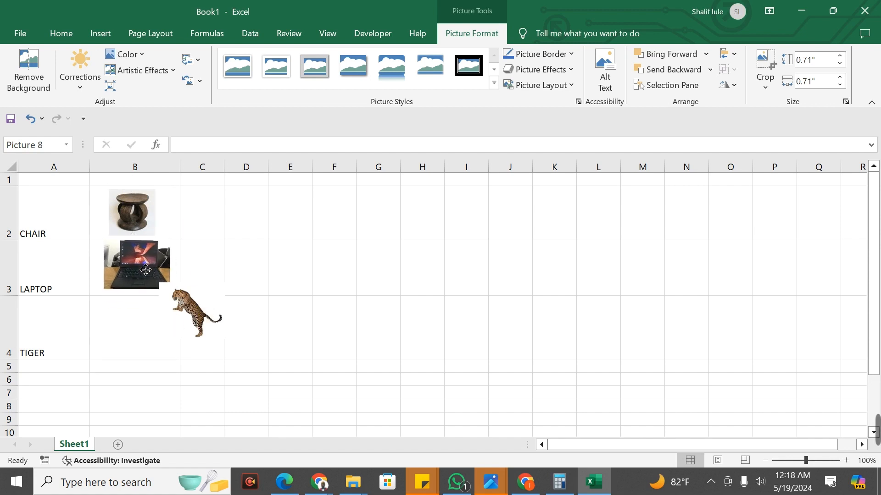
click(135, 265)
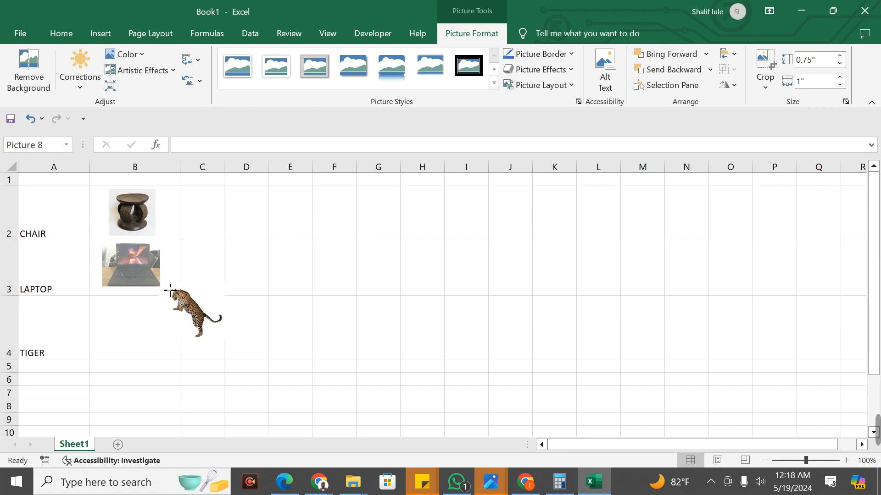
click(131, 265)
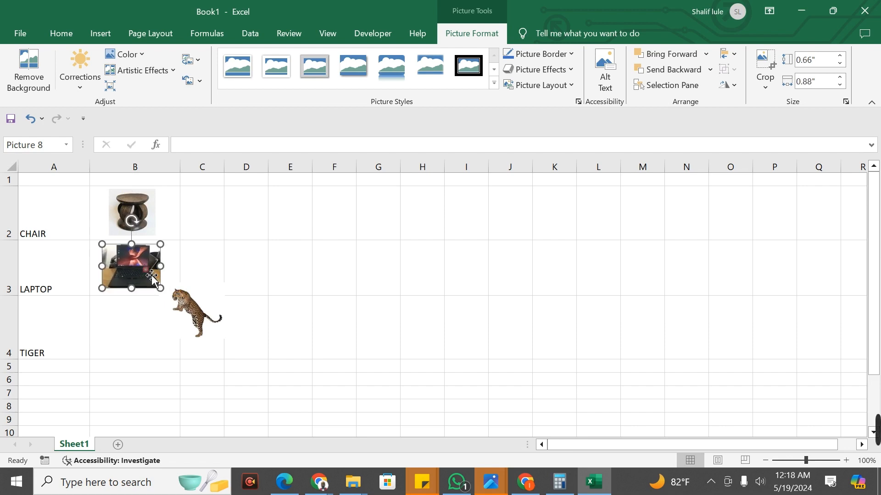
- Move the tiger photo into cell B4 and shrink it to fit
drag(197, 311, 127, 331)
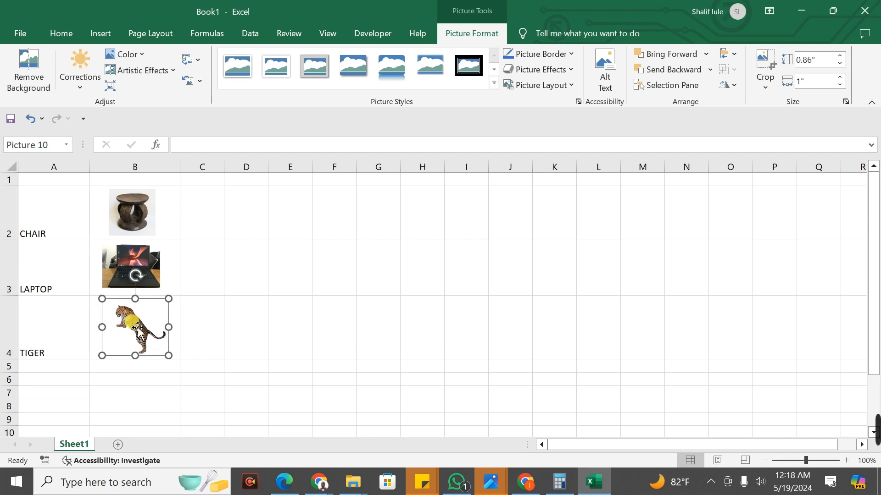
click(169, 356)
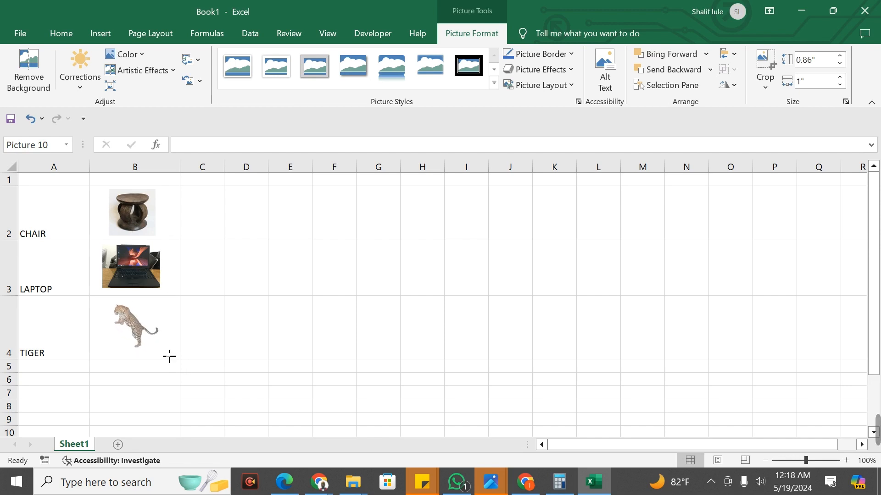
click(138, 325)
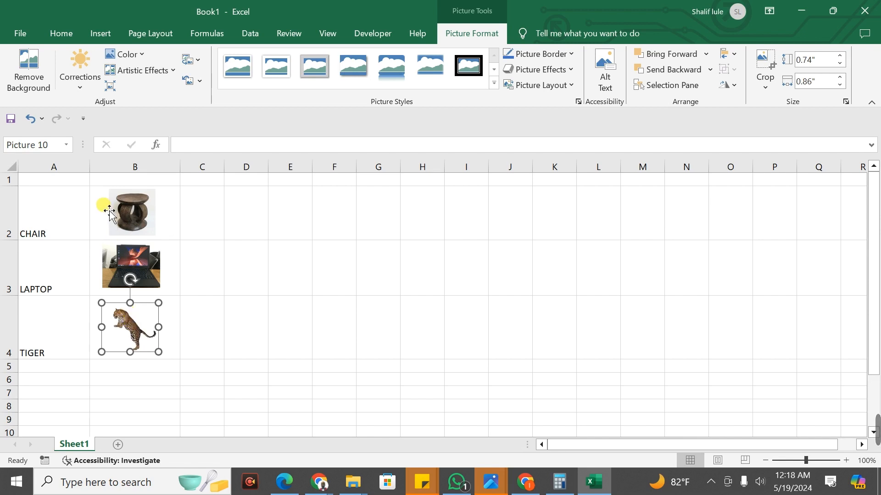
click(53, 212)
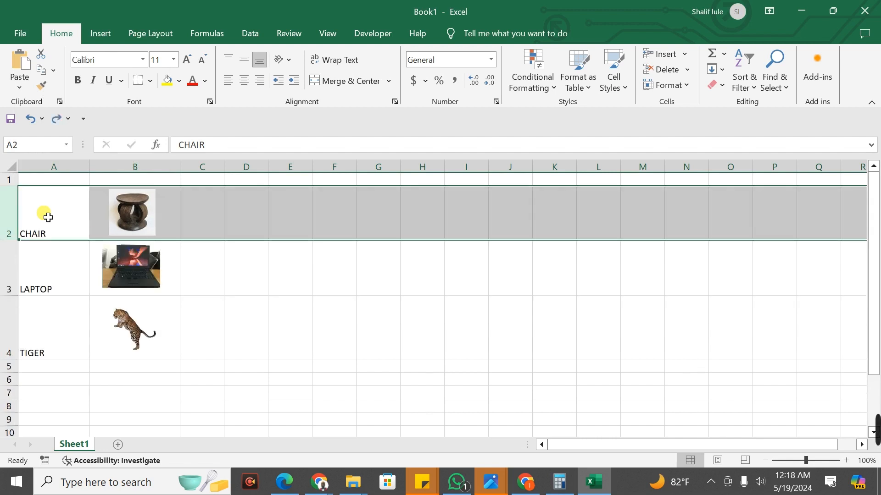
mouse_move(40, 249)
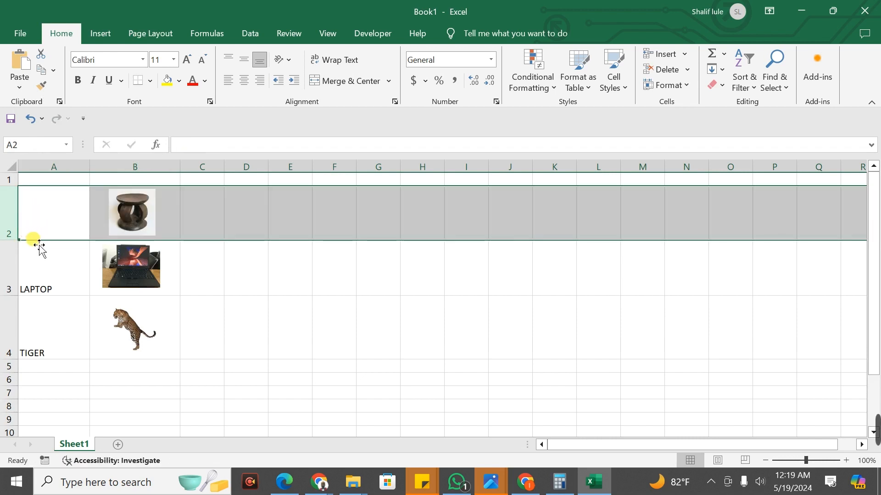
text(CHAIR)
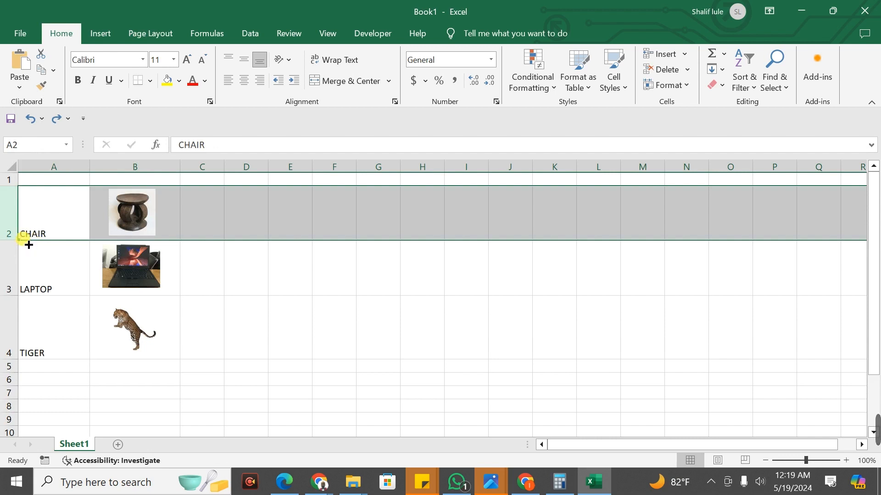
drag(28, 247, 19, 225)
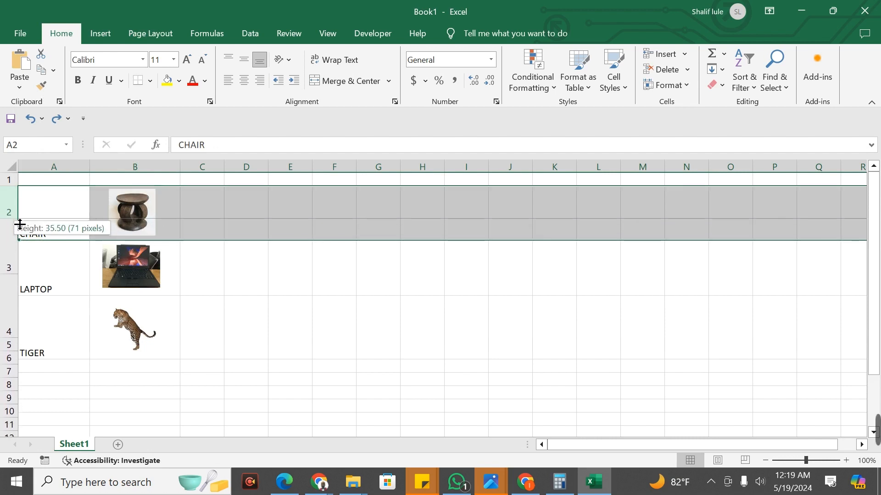
drag(19, 223, 20, 219)
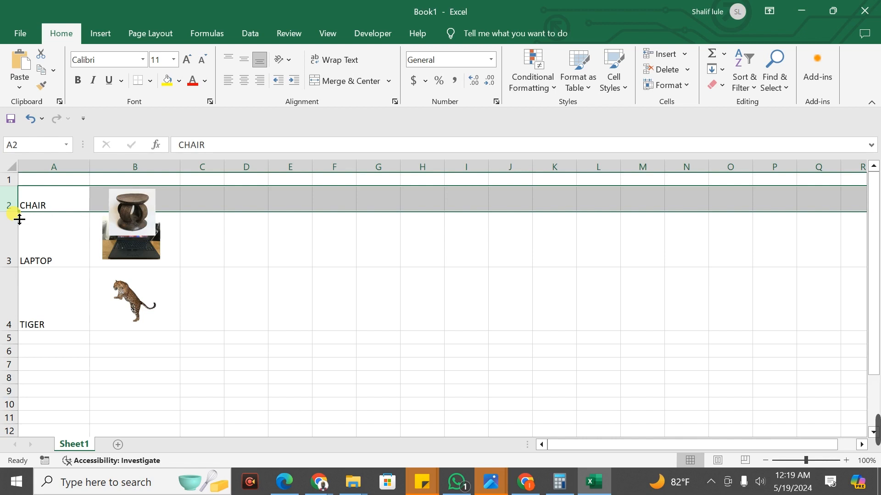
drag(19, 220, 19, 248)
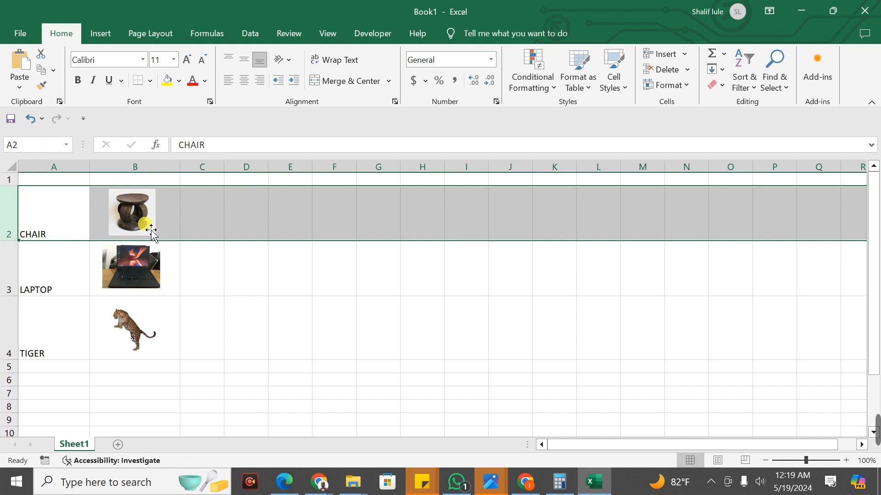
- Clear the row selection, then select the chair, laptop and tiger pictures together
click(202, 269)
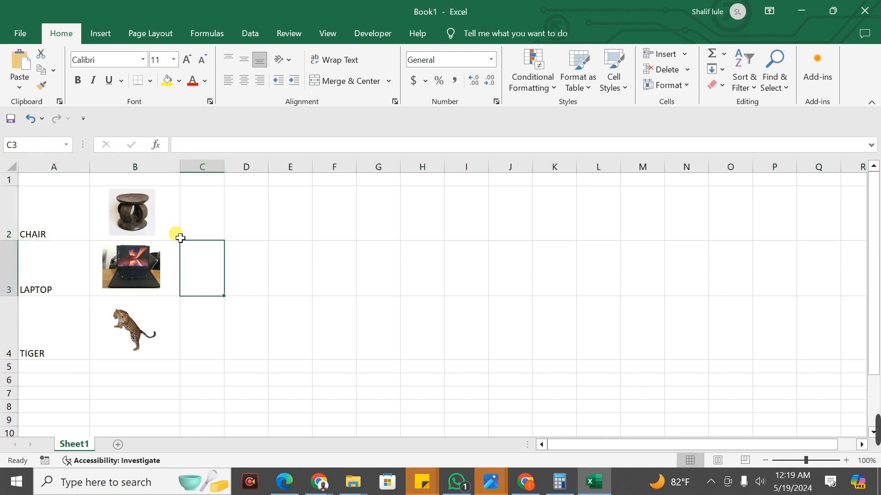
click(132, 212)
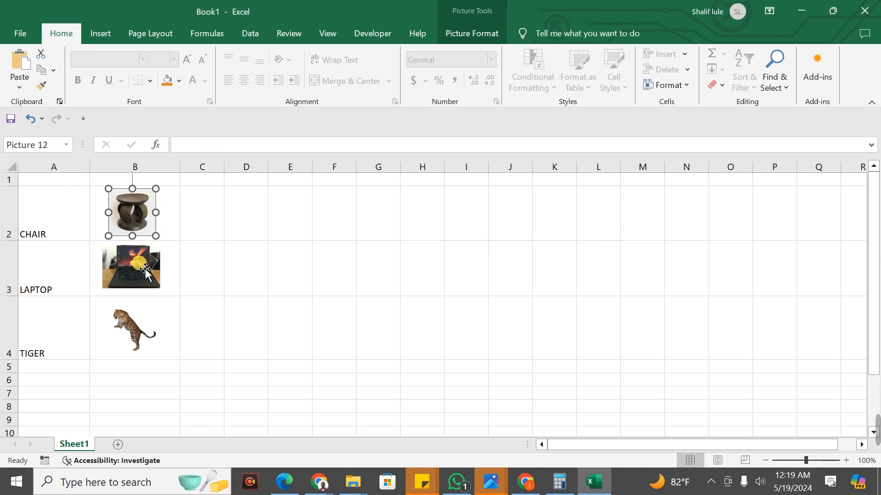
click(131, 267)
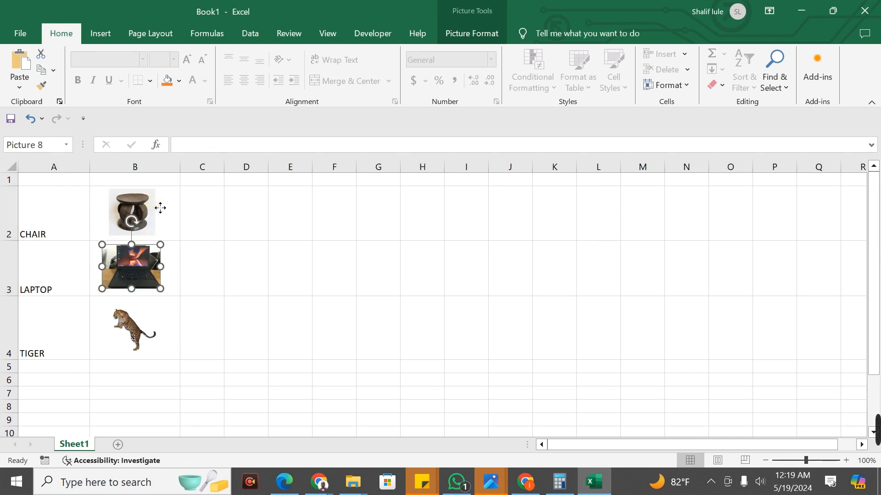
click(131, 212)
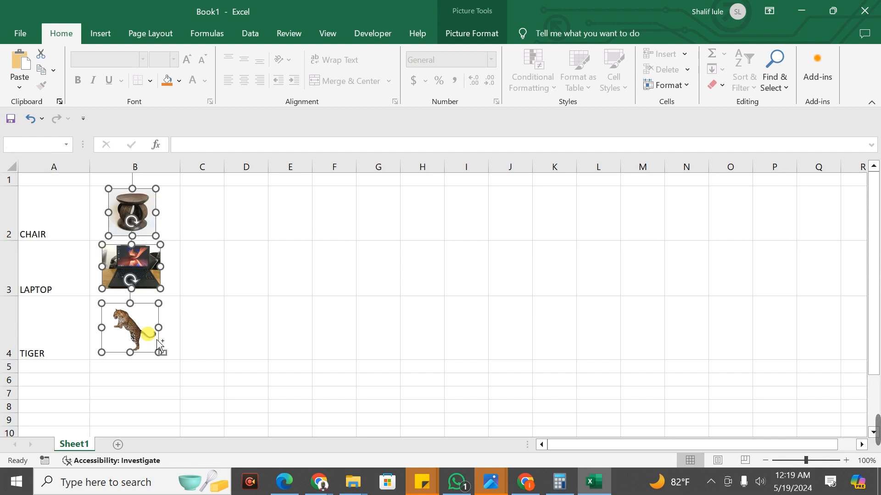
- Set the three pictures' Size and Properties to 'Move and size with cells', then deselect them
right_click(134, 328)
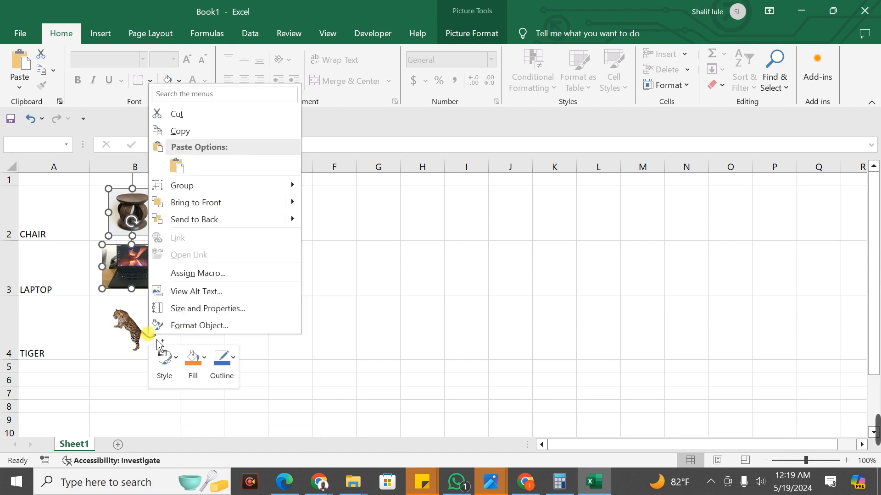
mouse_move(223, 312)
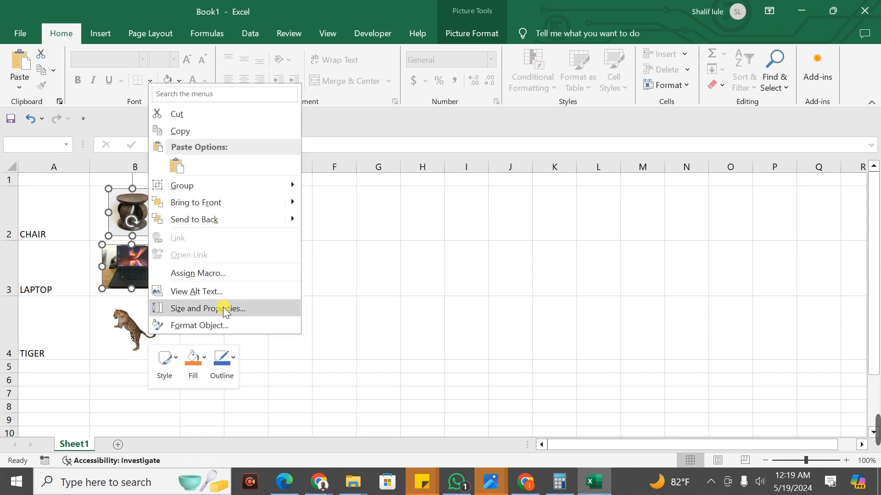
click(207, 309)
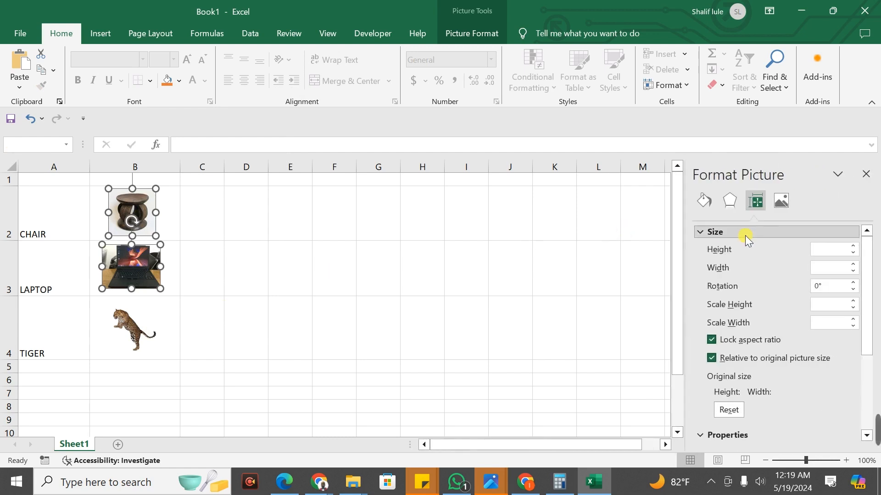
click(701, 231)
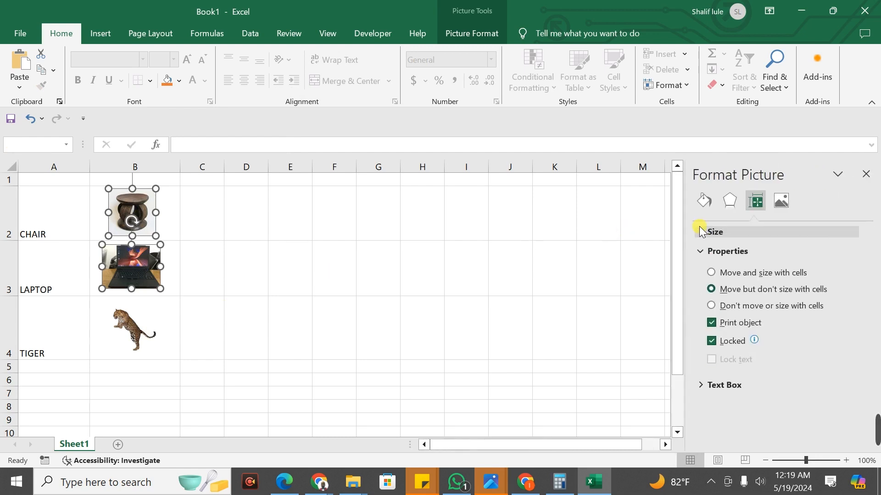
click(714, 231)
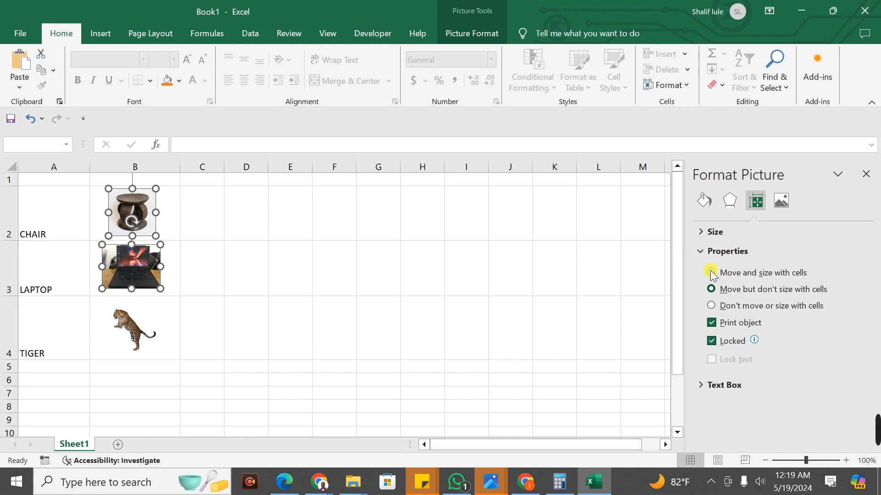
click(711, 273)
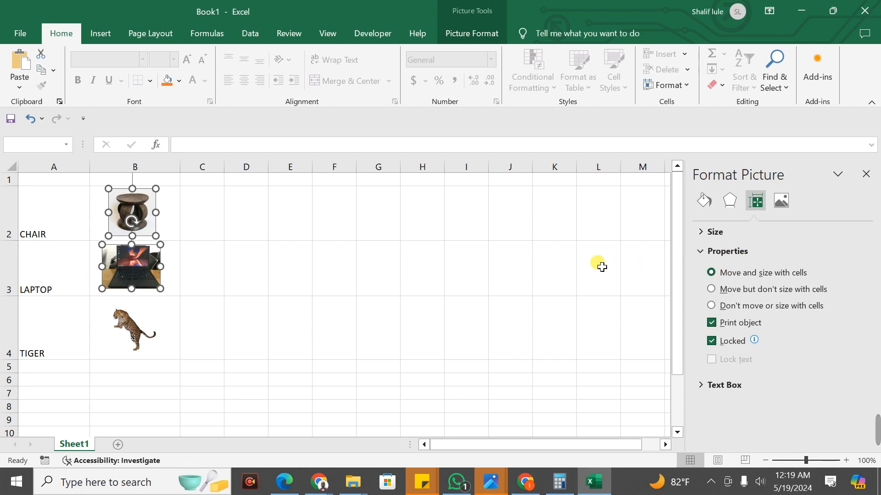
click(297, 267)
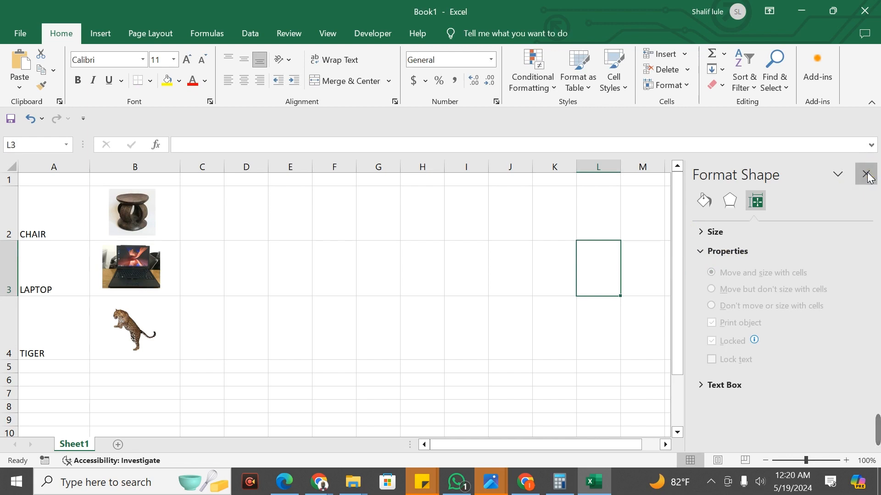
- Close the Format Shape pane, test resizing row 2, then hide row 2
click(867, 175)
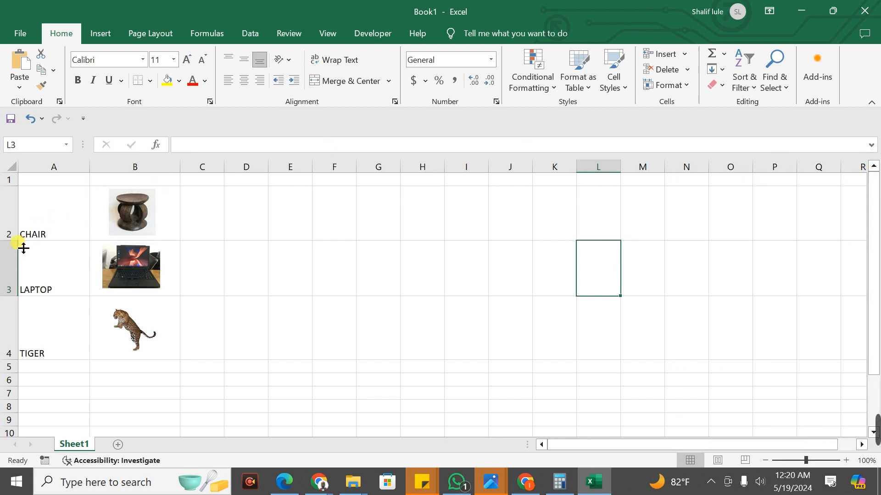
drag(23, 234, 11, 249)
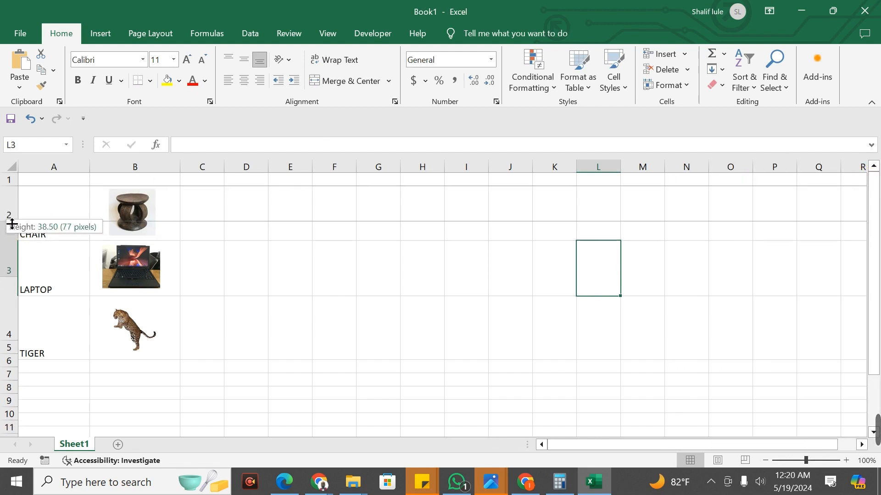
drag(10, 223, 11, 215)
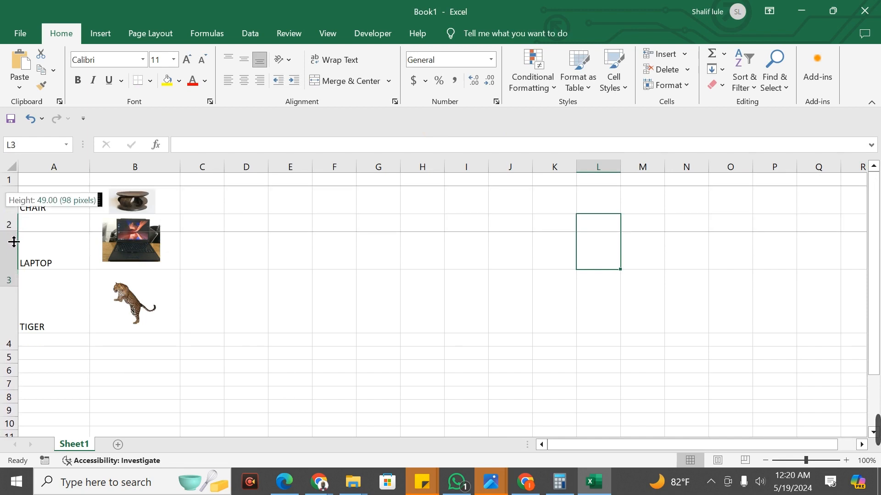
drag(14, 241, 14, 246)
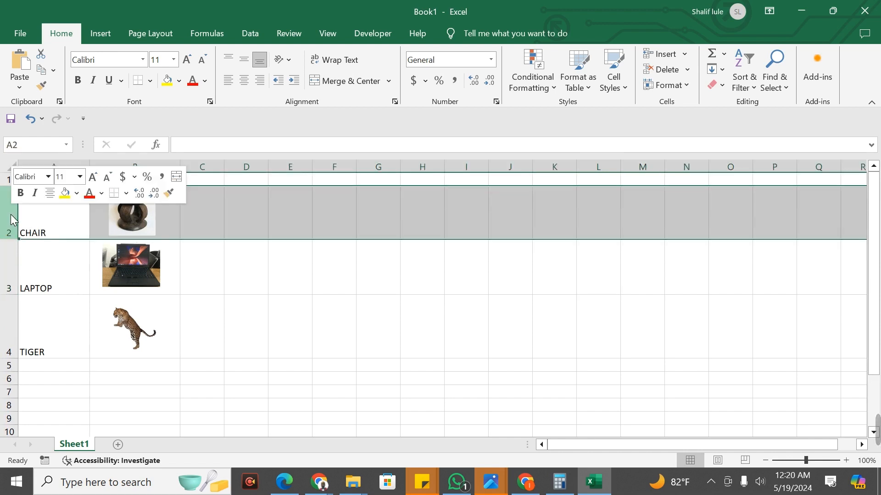
right_click(10, 218)
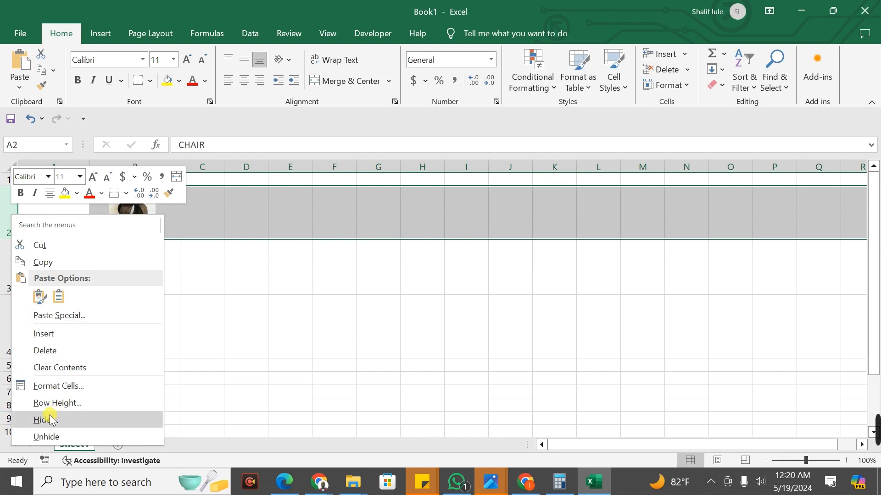
click(41, 420)
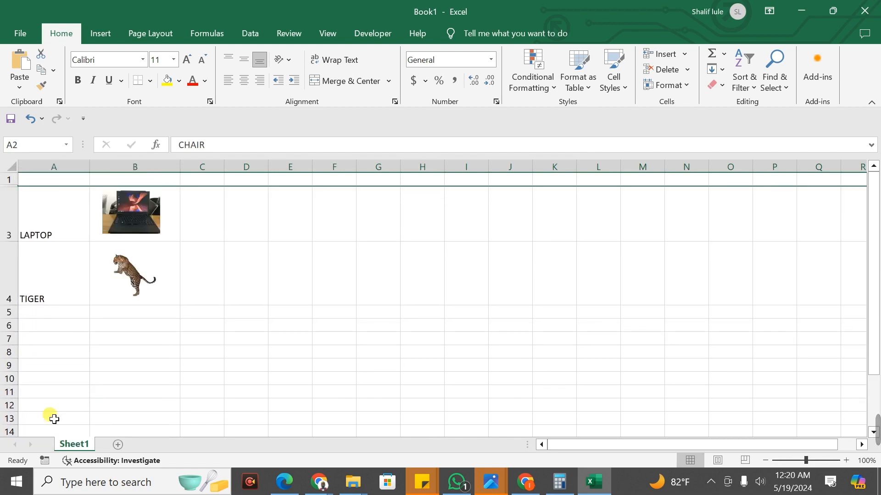